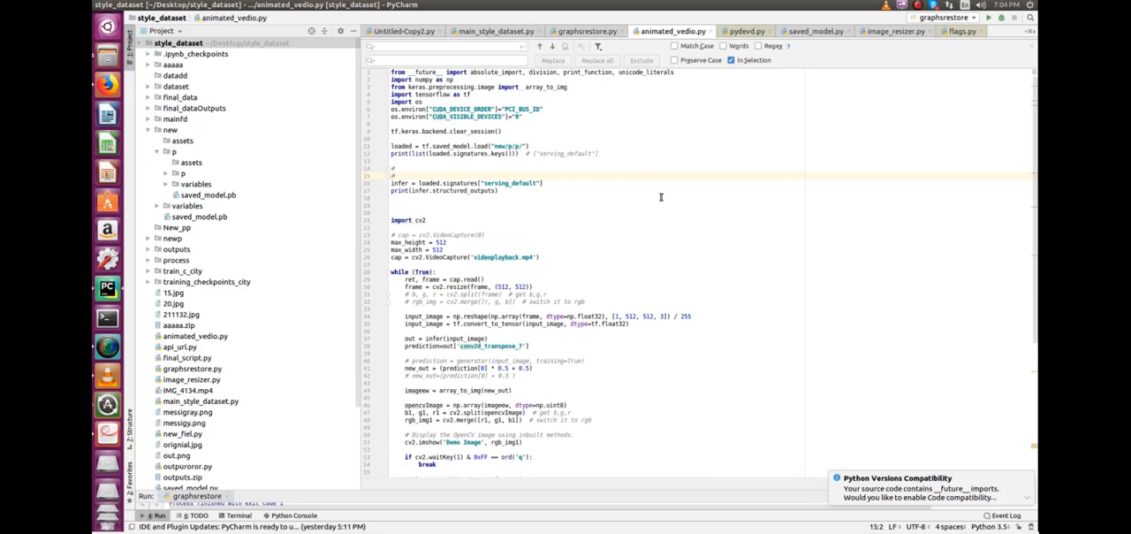
- Scroll through the video frame stylisation loop in animated_vedio.py
{"action": "scroll", "scroll_direction": "down", "scroll_amount": 3}
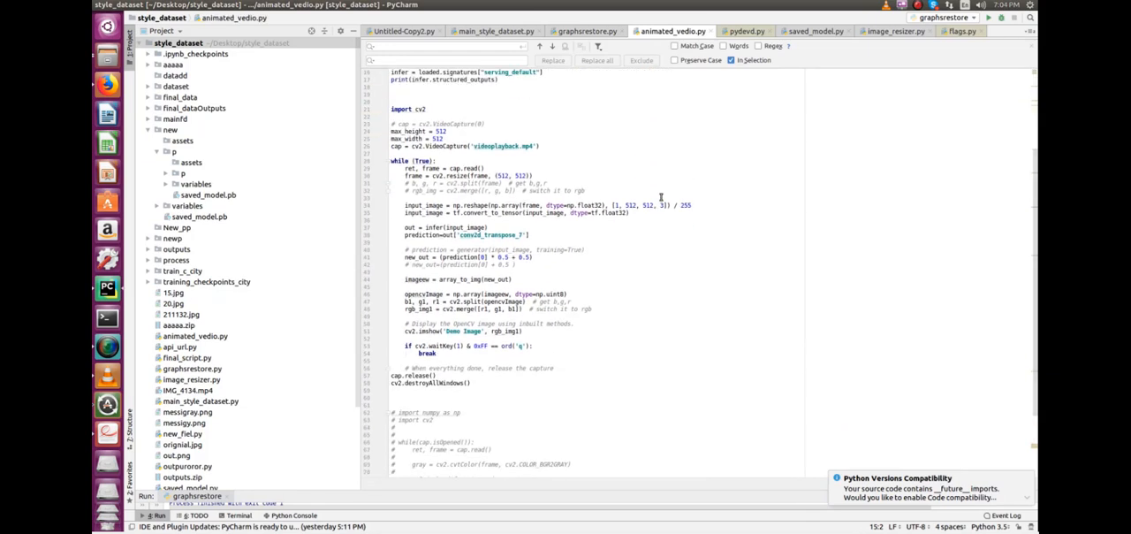
{"action": "mouse_move", "coordinate": [650, 134]}
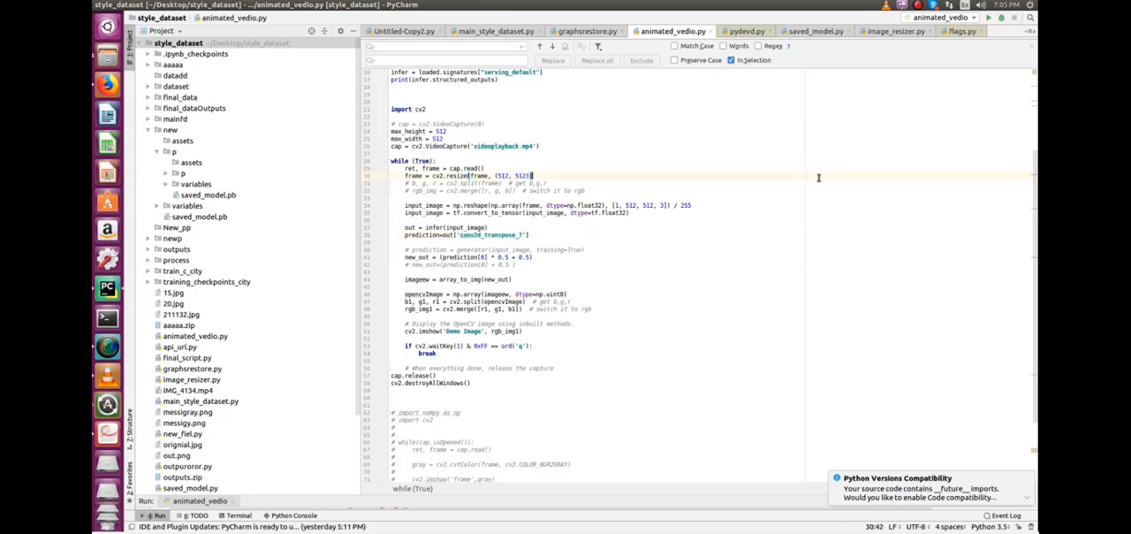
{"action": "mouse_move", "coordinate": [176, 78]}
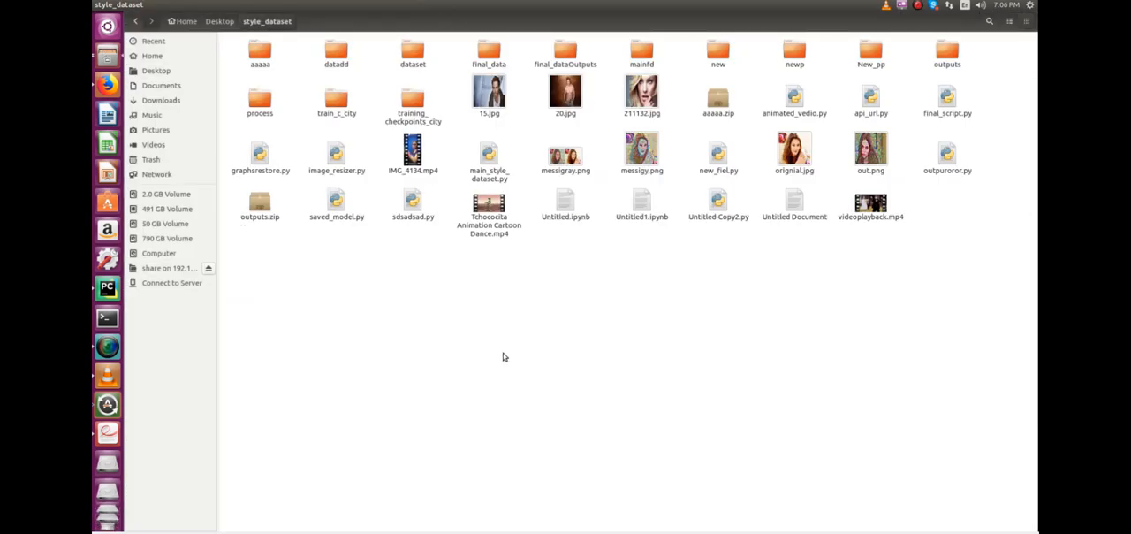
{"action": "left_click", "coordinate": [642, 50]}
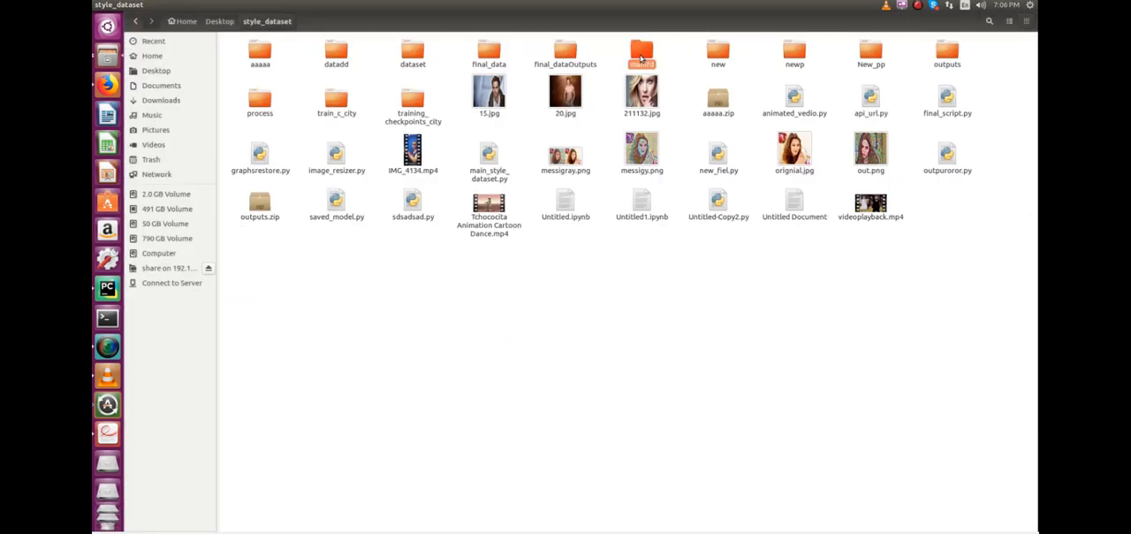
{"action": "double_click", "coordinate": [642, 53]}
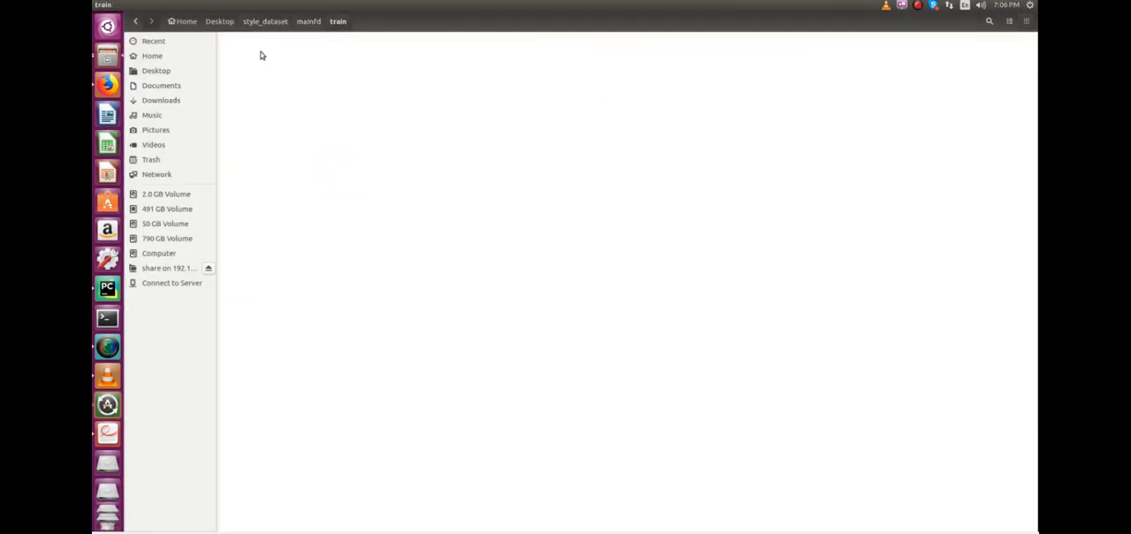
{"action": "double_click", "coordinate": [260, 46]}
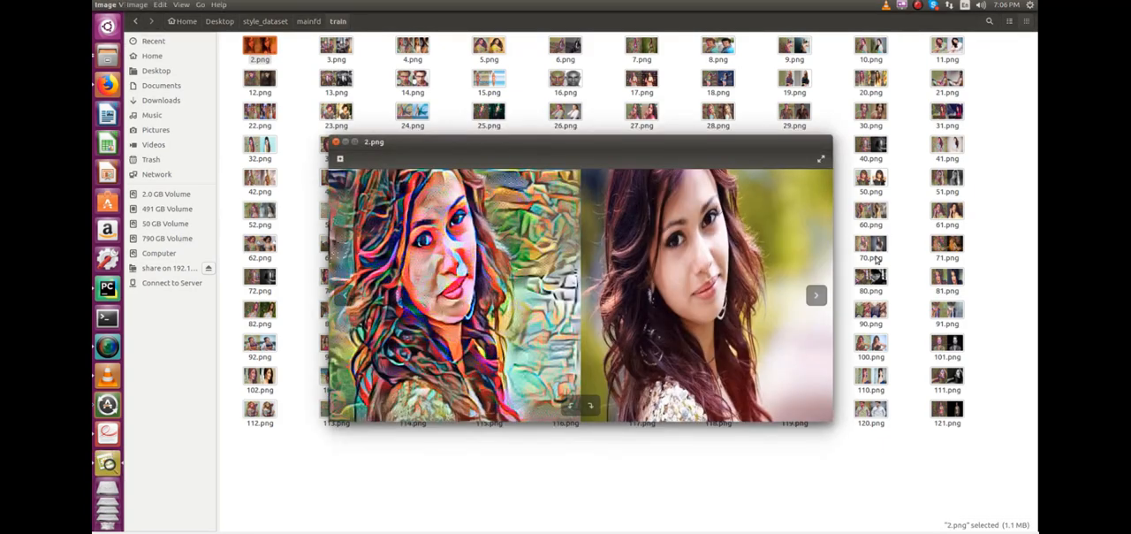
{"action": "left_click", "coordinate": [815, 294]}
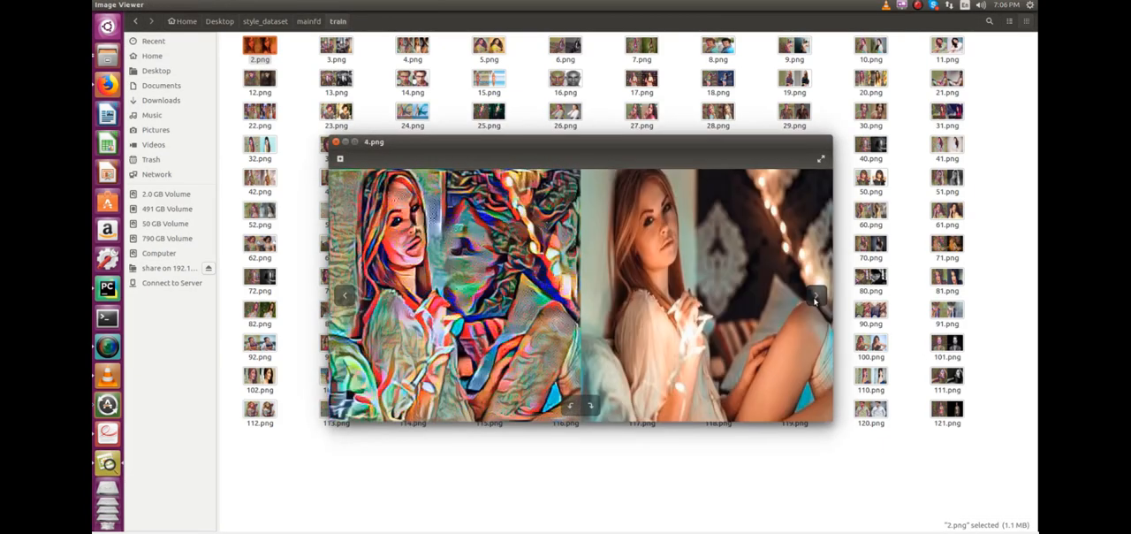
{"action": "left_click", "coordinate": [815, 297]}
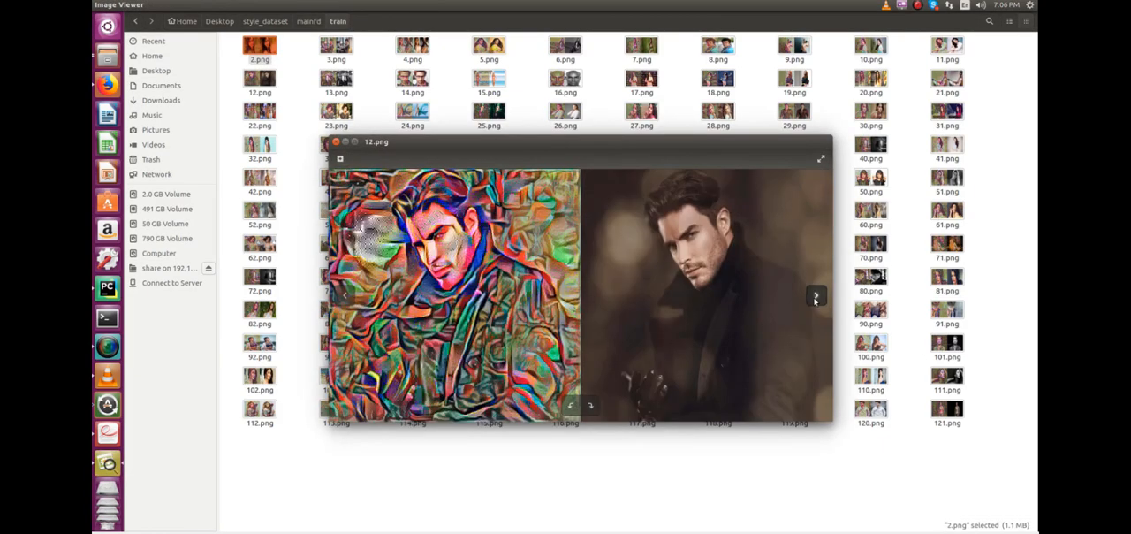
{"action": "left_click", "coordinate": [815, 295]}
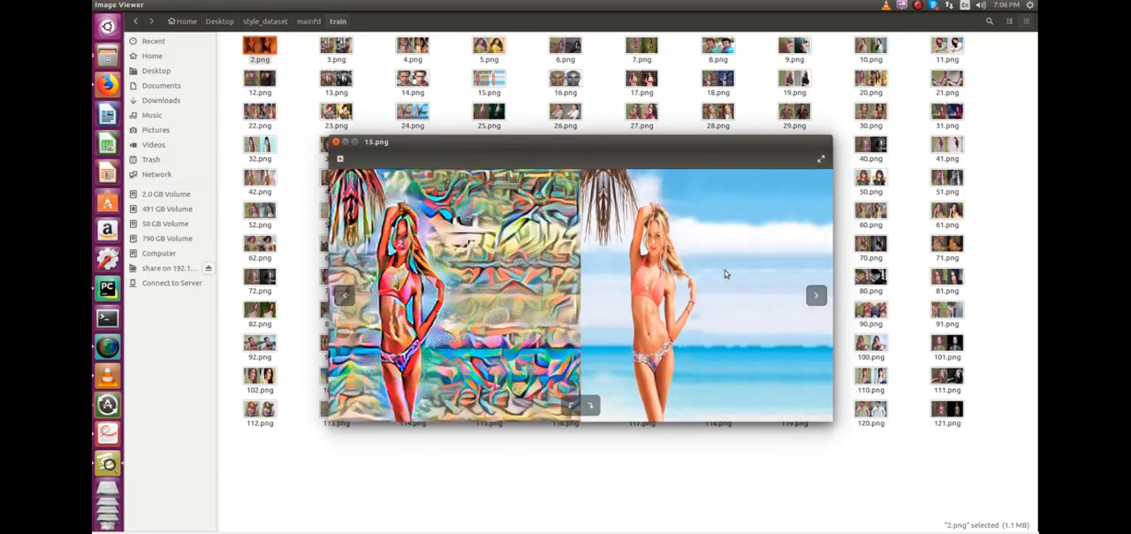
{"action": "left_click", "coordinate": [815, 294]}
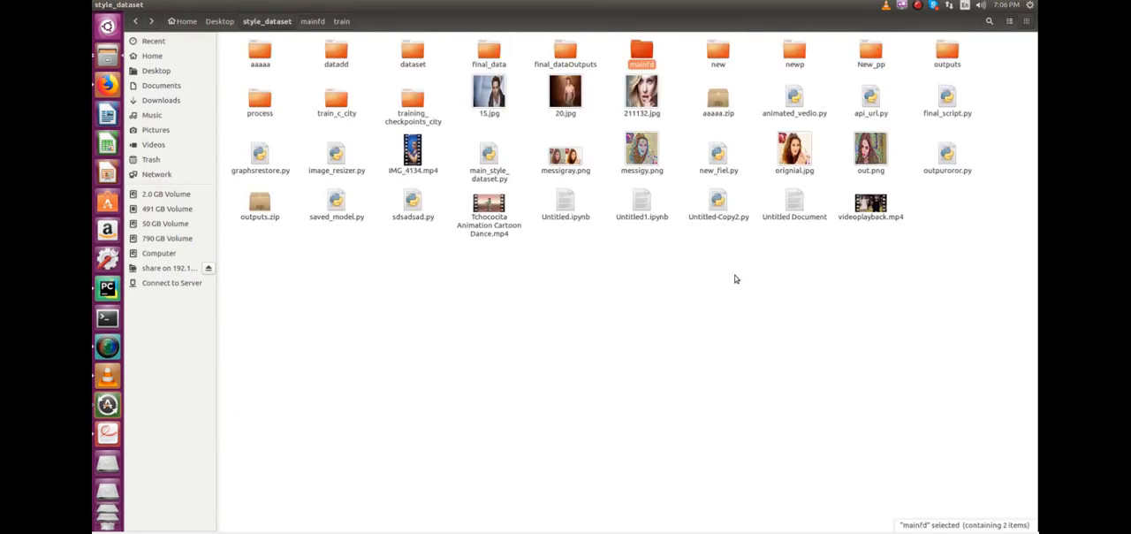
{"action": "mouse_move", "coordinate": [556, 263]}
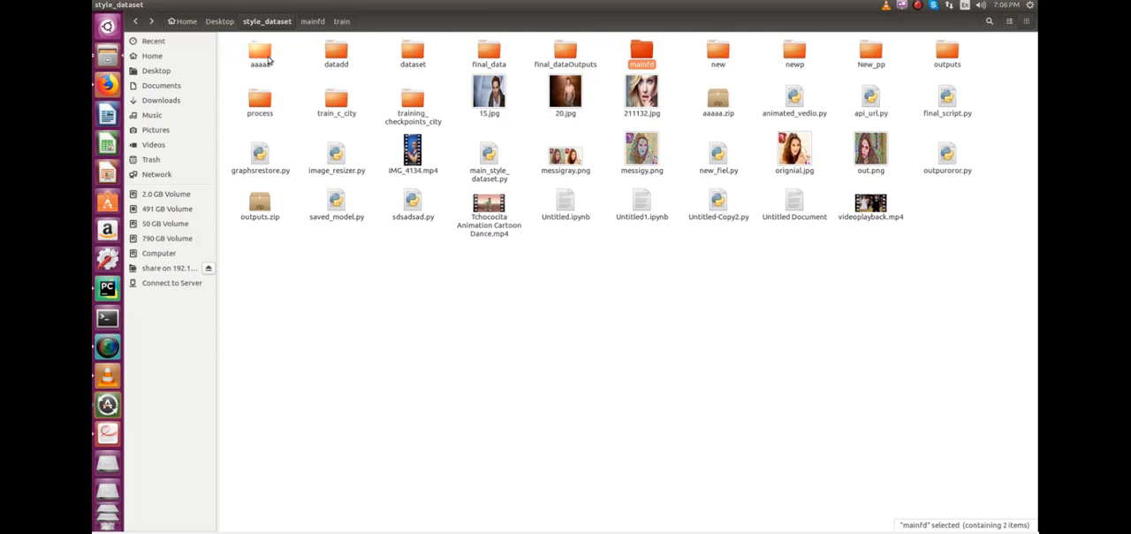
{"action": "mouse_move", "coordinate": [665, 255]}
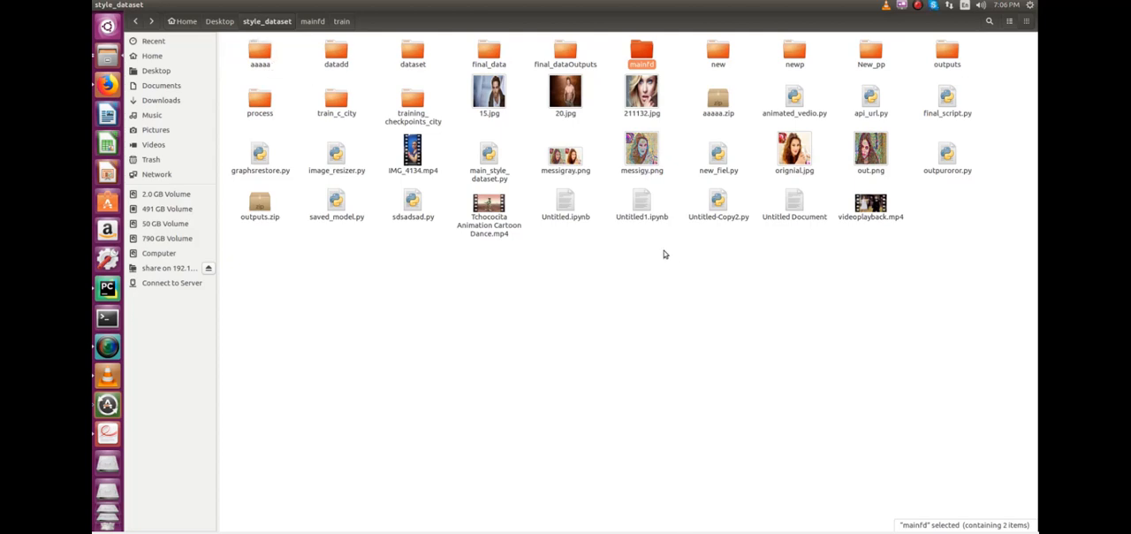
- Browse the maxhd folder and its train images, then return to the animated_vedio.py editor
{"action": "double_click", "coordinate": [641, 49]}
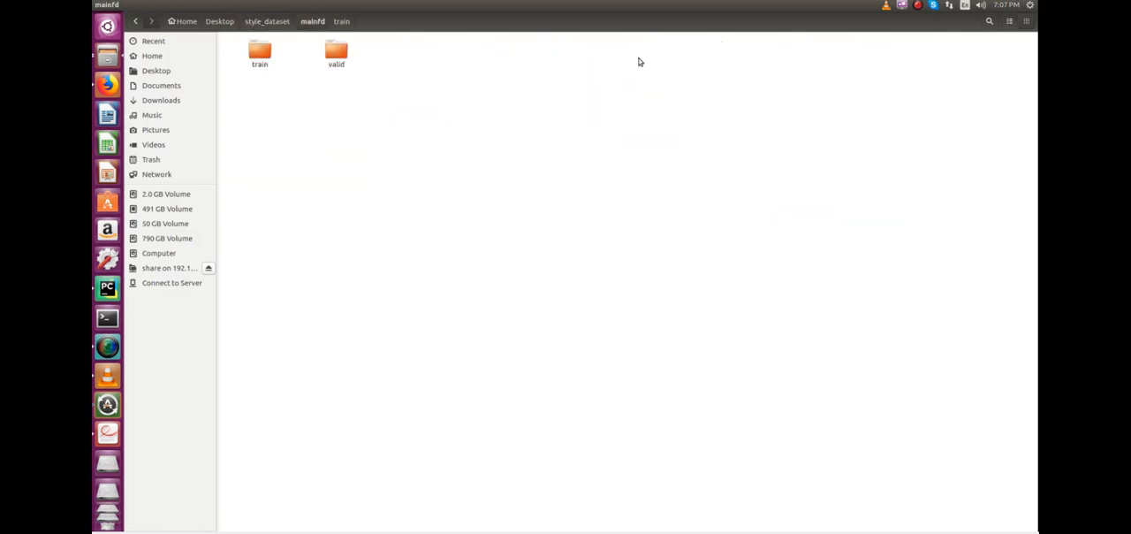
{"action": "double_click", "coordinate": [258, 50]}
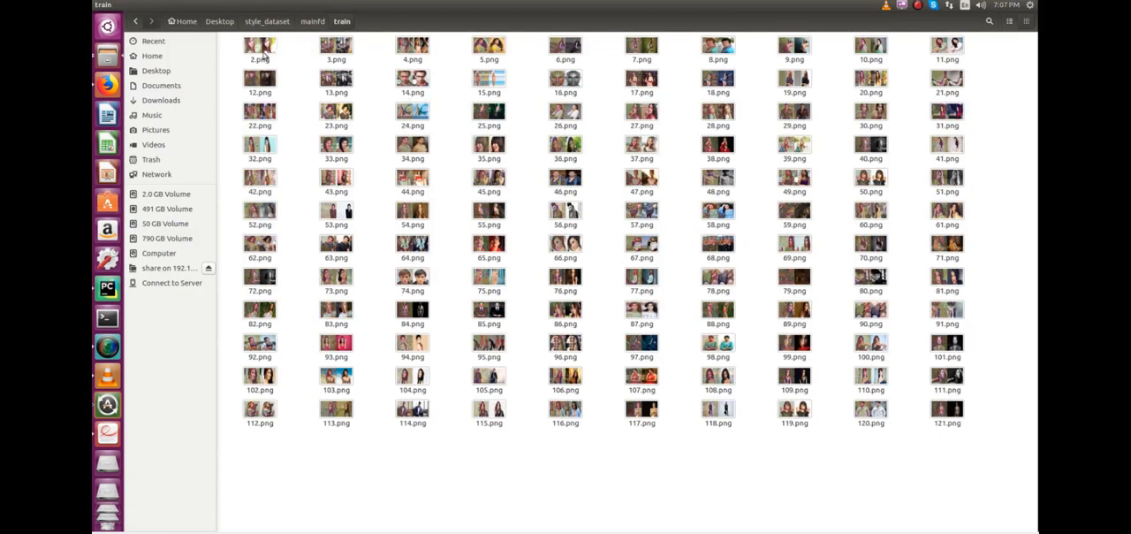
{"action": "left_click", "coordinate": [311, 21]}
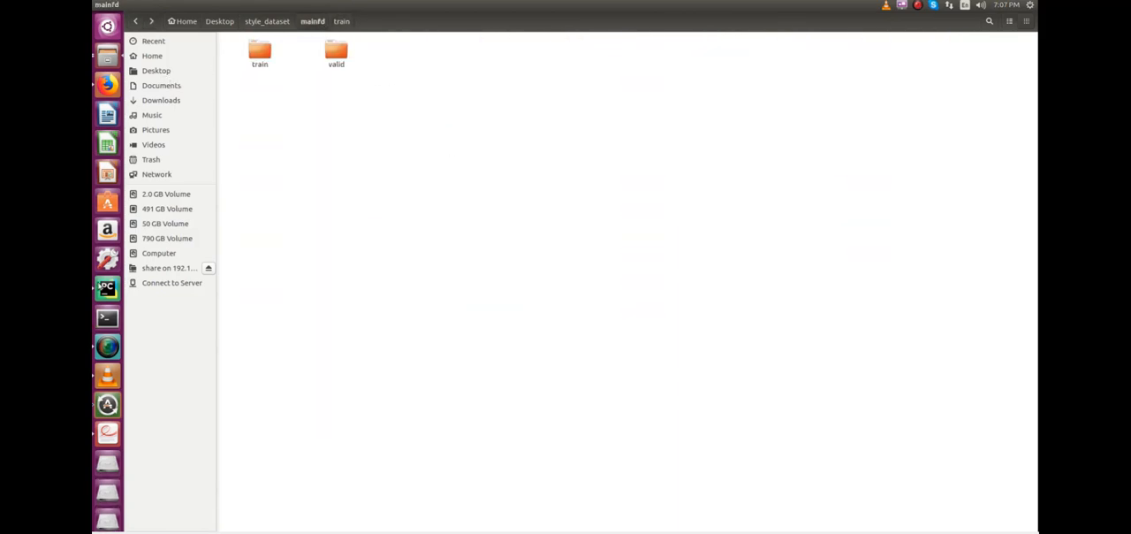
{"action": "left_click", "coordinate": [107, 286]}
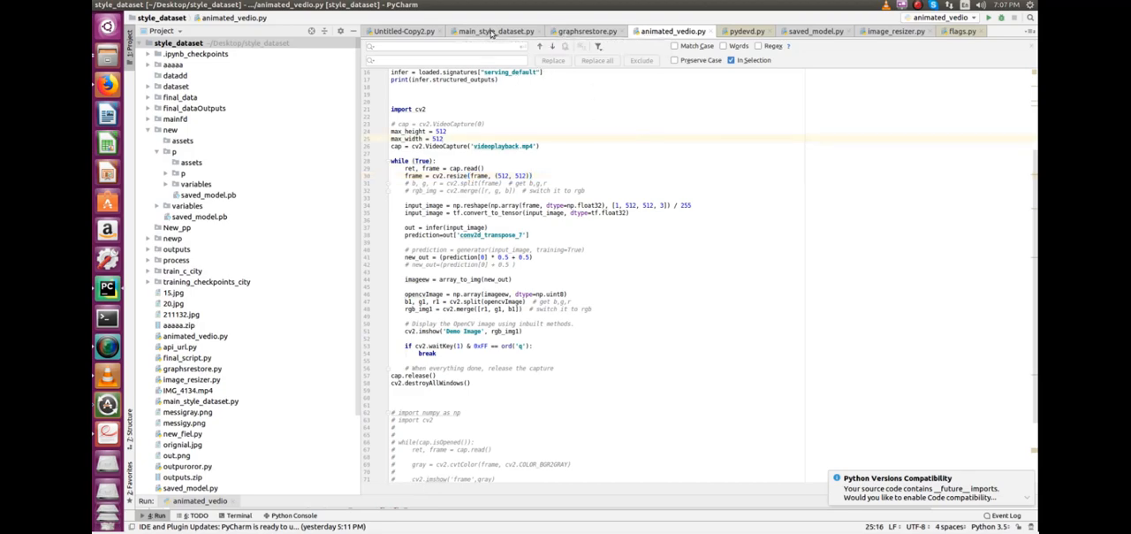
- Review Untitled-Copy2.py's pix2pix Generator, Discriminator, losses and checkpointed train_step/fit loop
{"action": "left_click", "coordinate": [495, 32]}
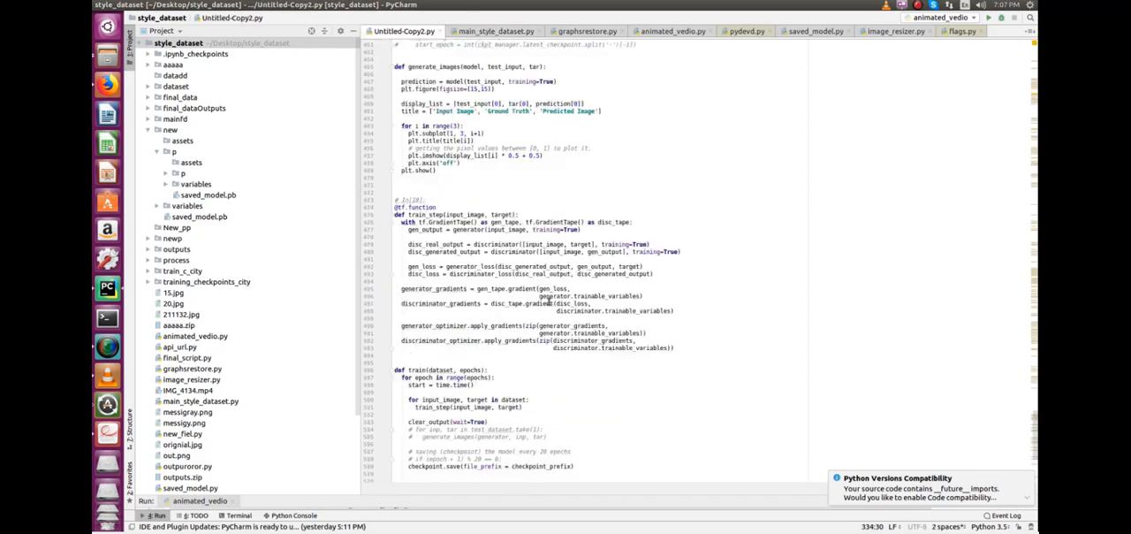
{"action": "scroll", "scroll_direction": "up", "scroll_amount": 3}
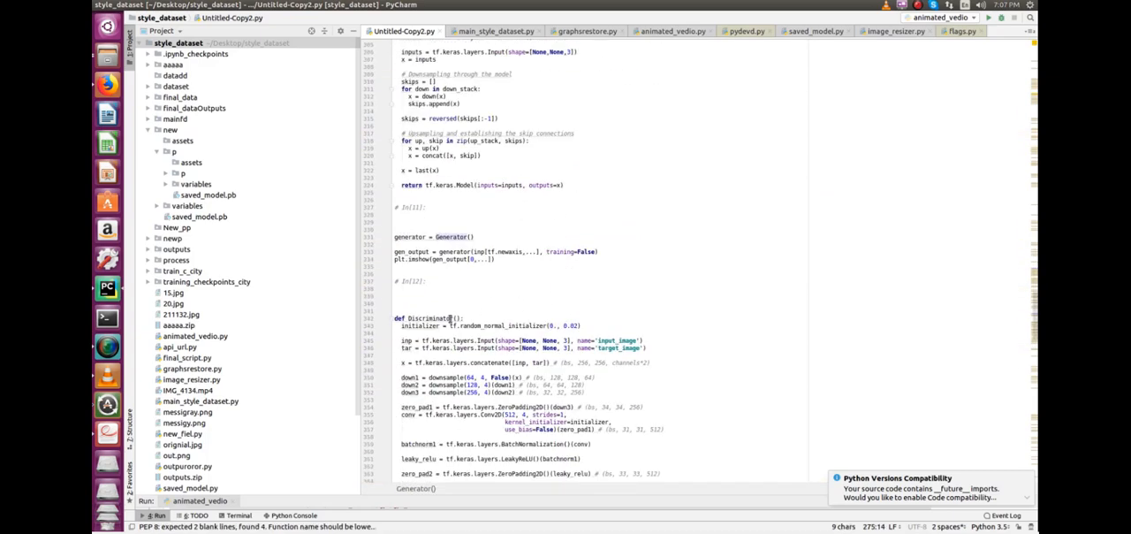
{"action": "scroll", "scroll_direction": "down", "scroll_amount": 3}
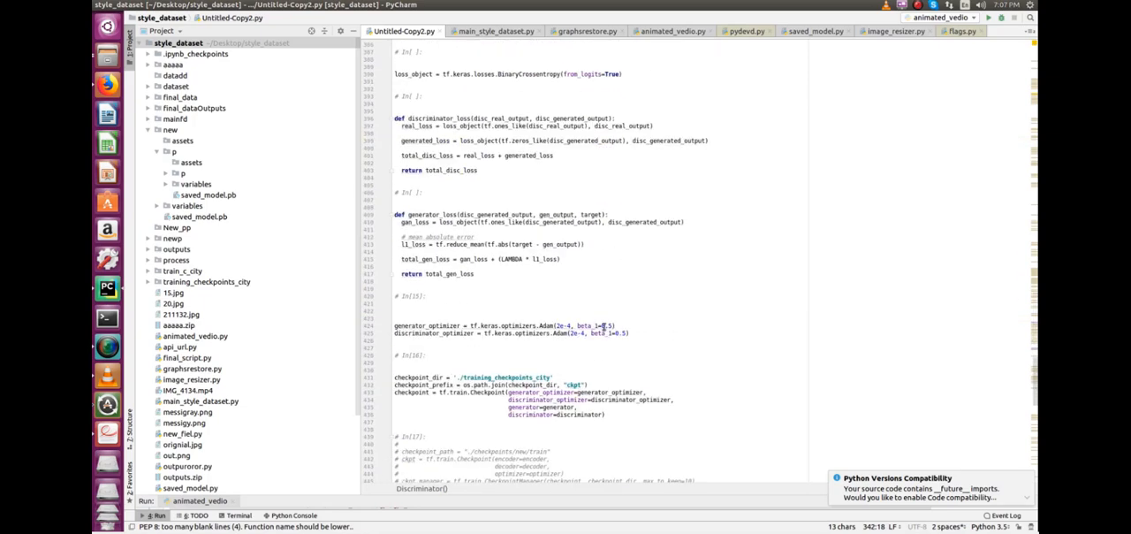
{"action": "scroll", "scroll_direction": "down", "scroll_amount": 3}
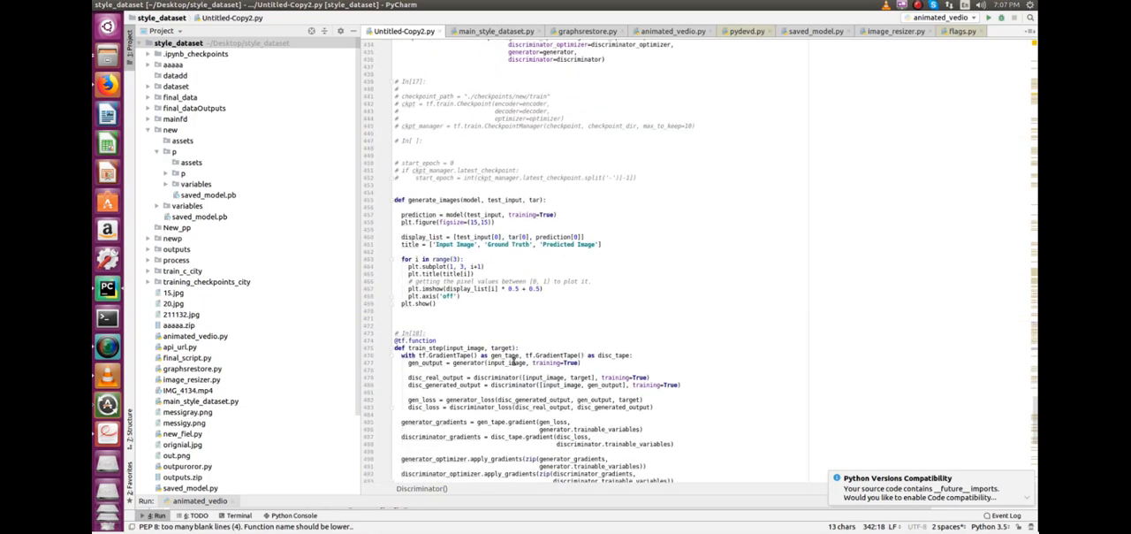
{"action": "scroll", "scroll_direction": "down", "scroll_amount": 3}
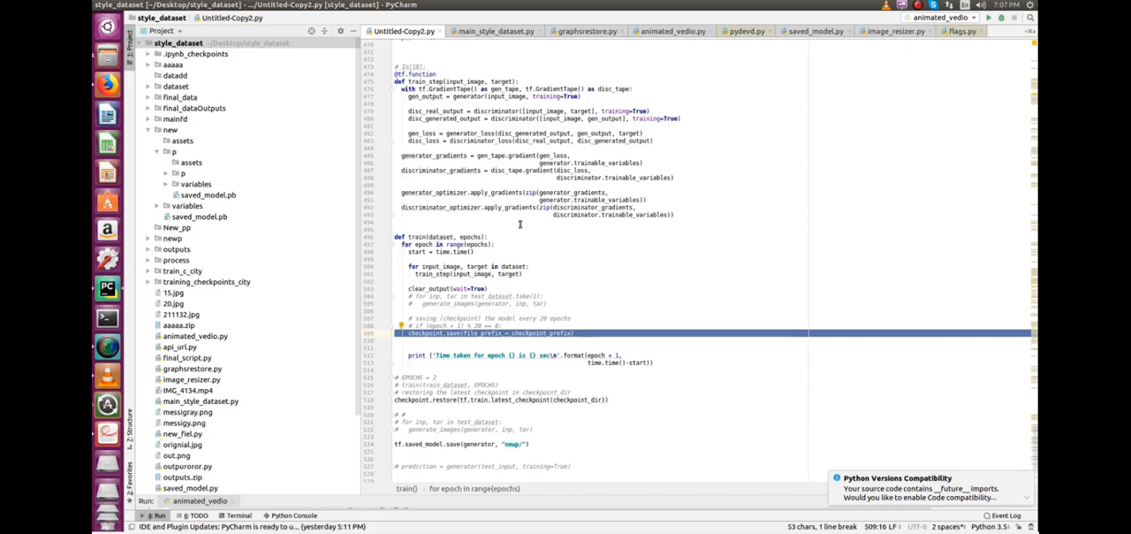
{"action": "left_click", "coordinate": [673, 32]}
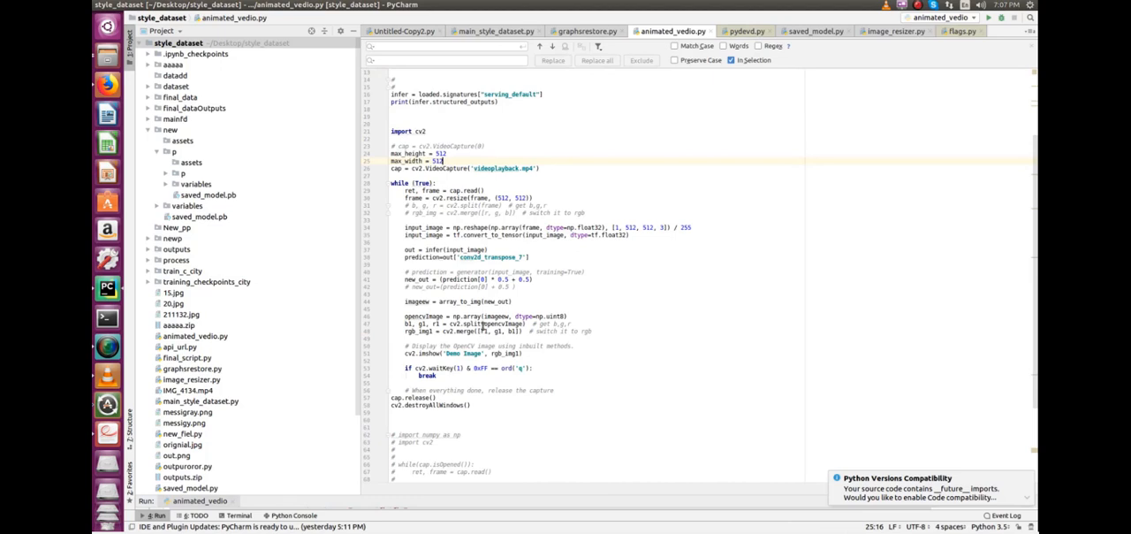
{"action": "mouse_move", "coordinate": [523, 316]}
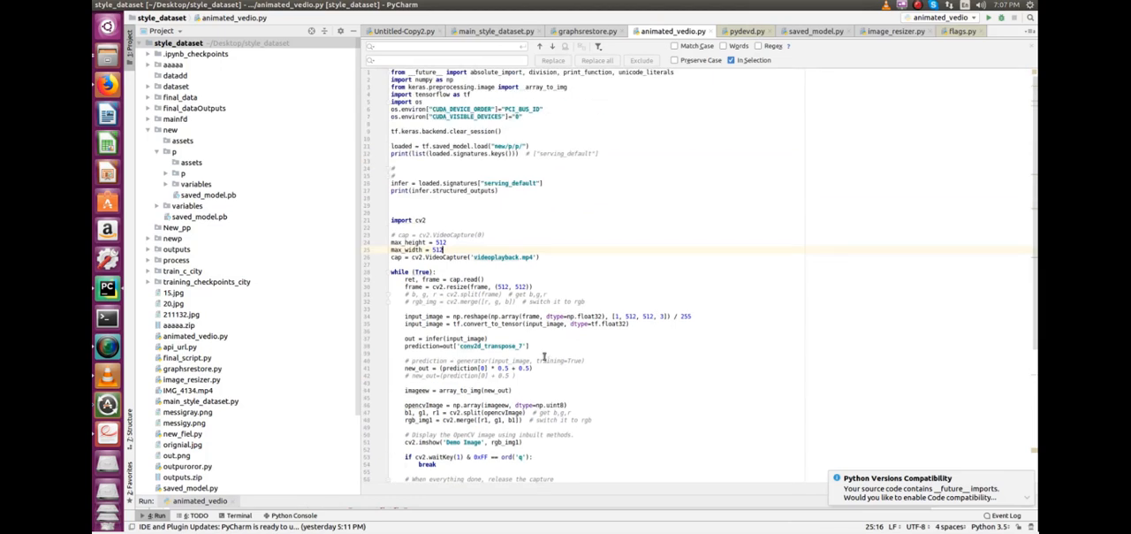
- Scroll animated_vedio.py down to the frame-by-frame while loop and capture release
{"action": "scroll", "scroll_direction": "down", "scroll_amount": 3}
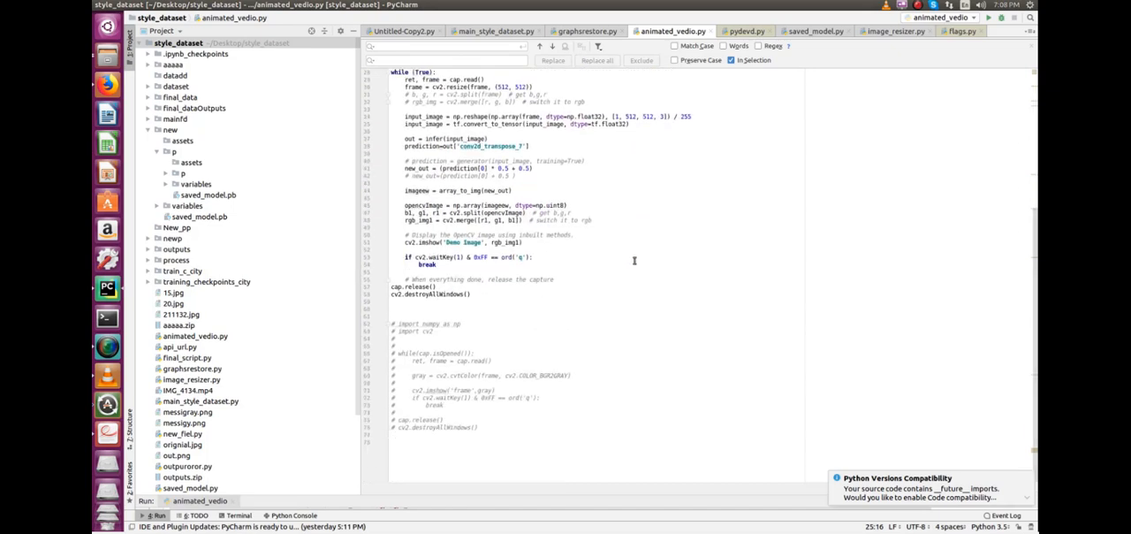